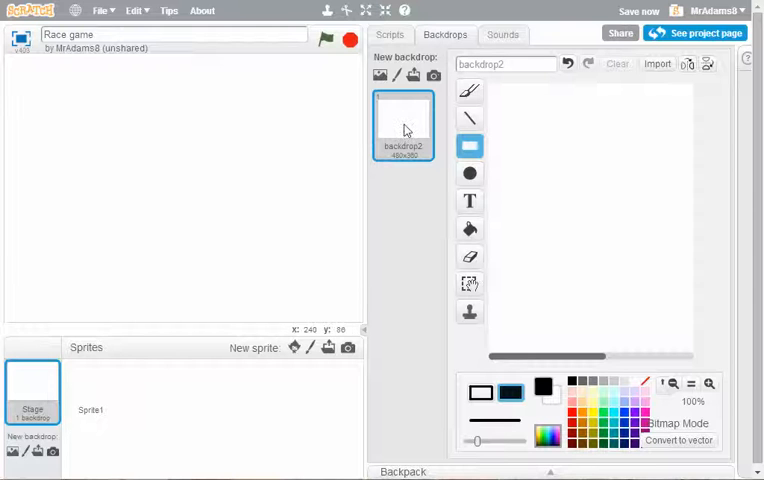
pyautogui.moveTo(670, 274)
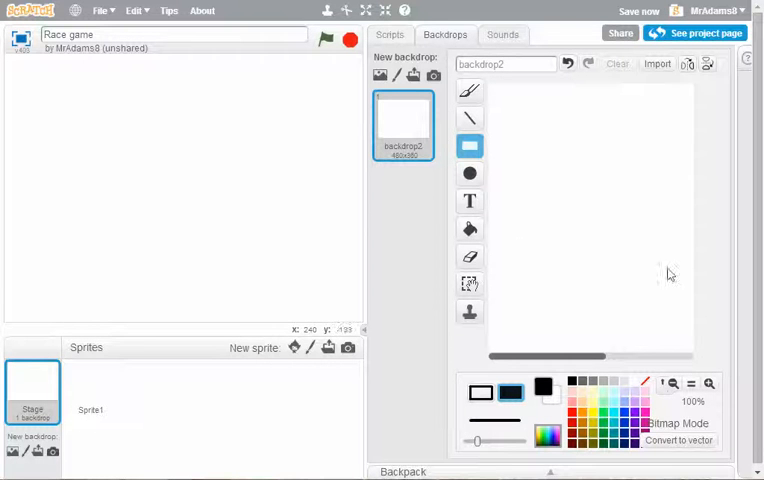
pyautogui.moveTo(390, 335)
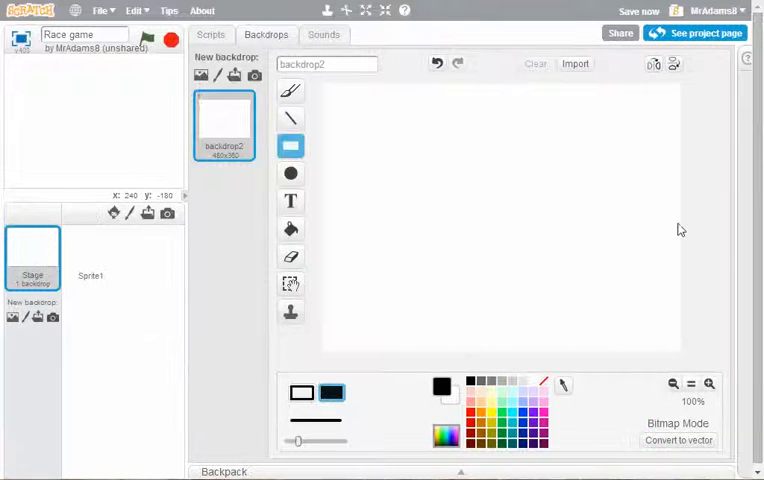
# - Flood-fill the whole blank Race game backdrop with green using the fill tool
pyautogui.click(290, 228)
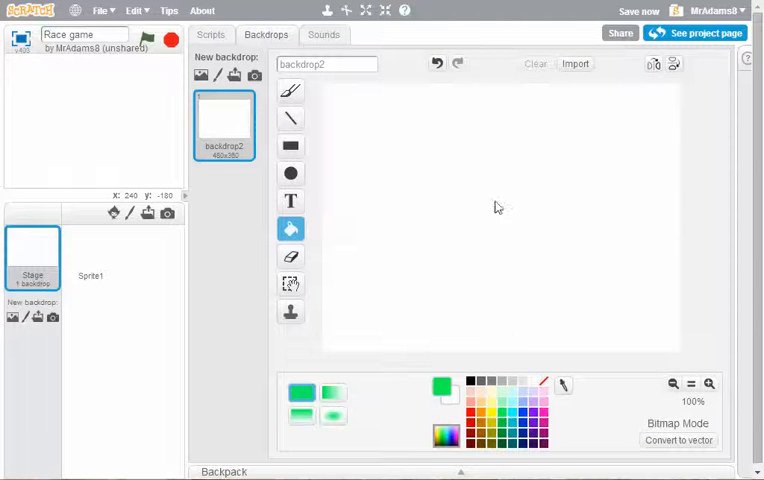
pyautogui.click(500, 206)
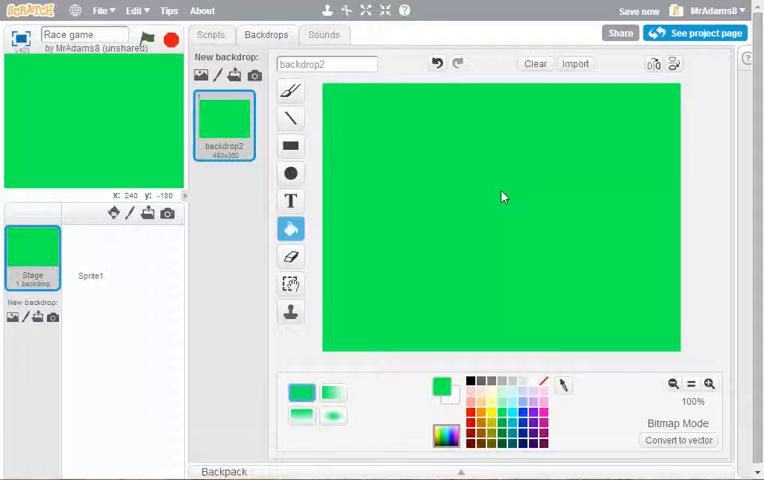
pyautogui.click(290, 90)
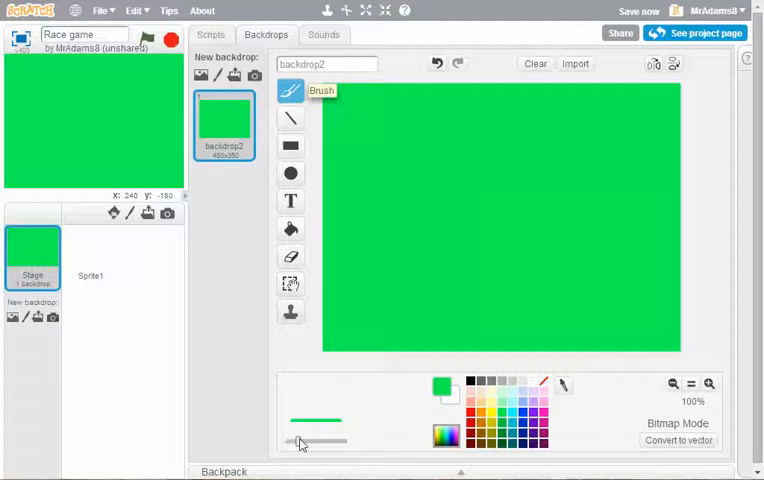
# - Adjust the brush size slider to paint the wide grey track with its black finish
pyautogui.moveTo(300, 441); pyautogui.dragTo(345, 441)
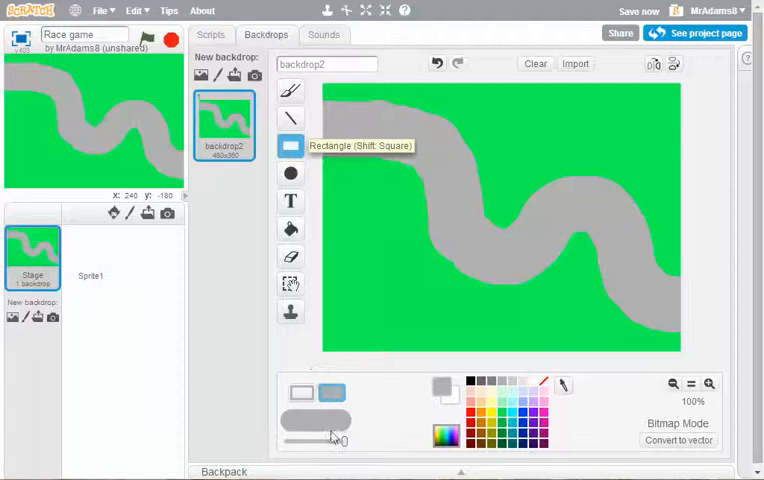
pyautogui.moveTo(335, 440); pyautogui.dragTo(300, 440)
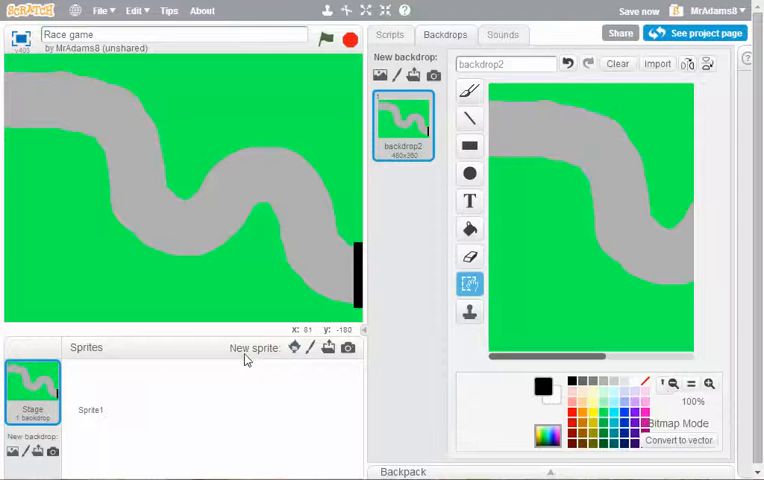
pyautogui.moveTo(294, 347)
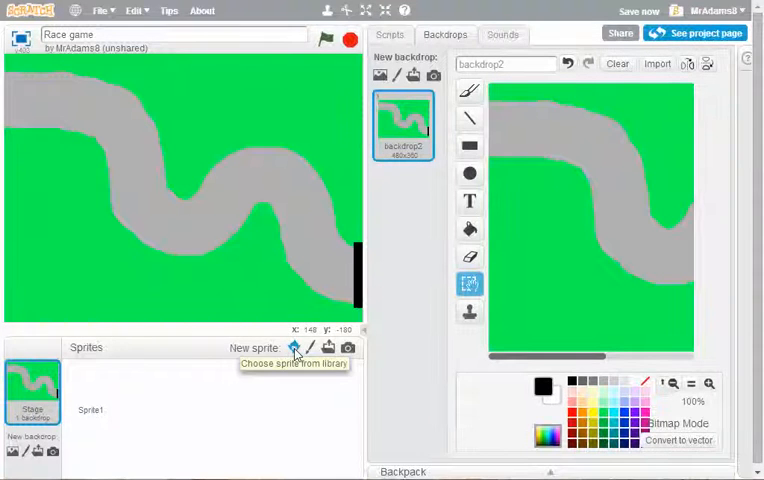
# - Add Horse1 from the library's Transportation category to the project
pyautogui.click(294, 347)
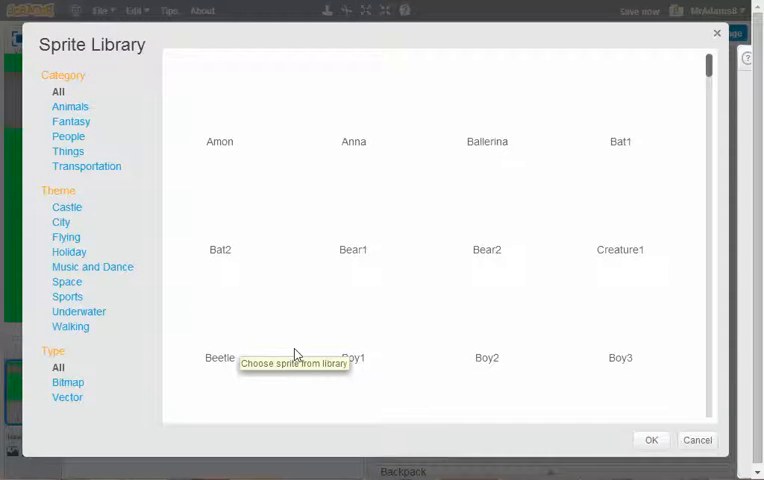
pyautogui.click(87, 166)
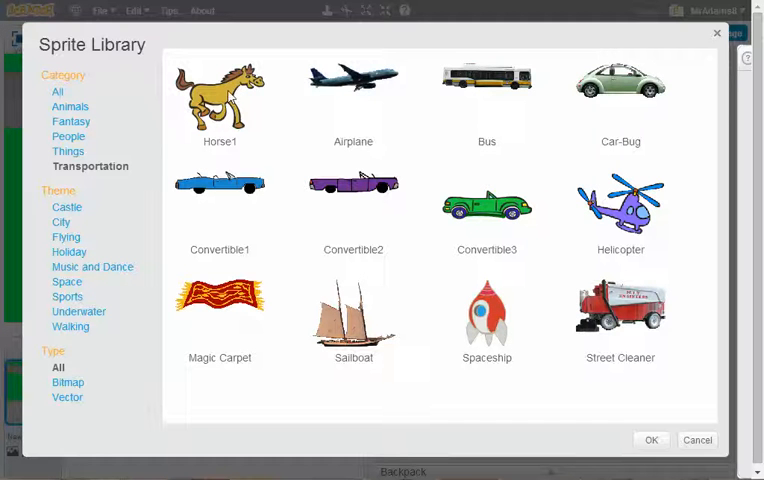
pyautogui.click(219, 100)
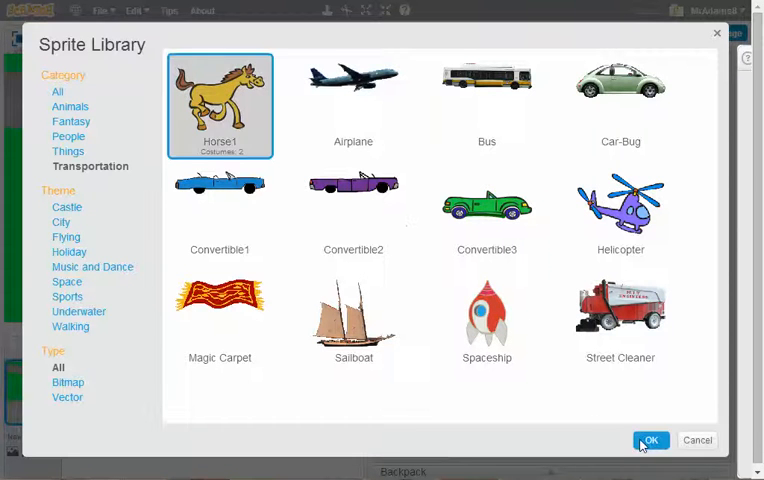
pyautogui.click(651, 441)
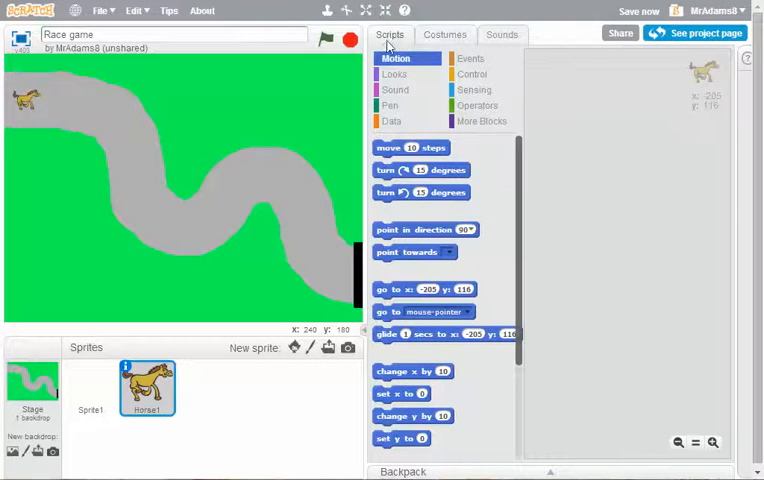
# - Build Horse1's script: when green flag clicked, go to x -205, y 116
pyautogui.click(467, 58)
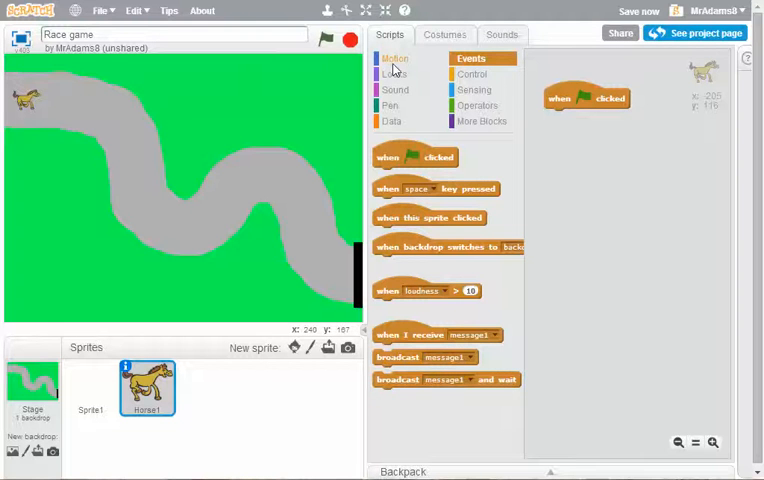
pyautogui.click(393, 58)
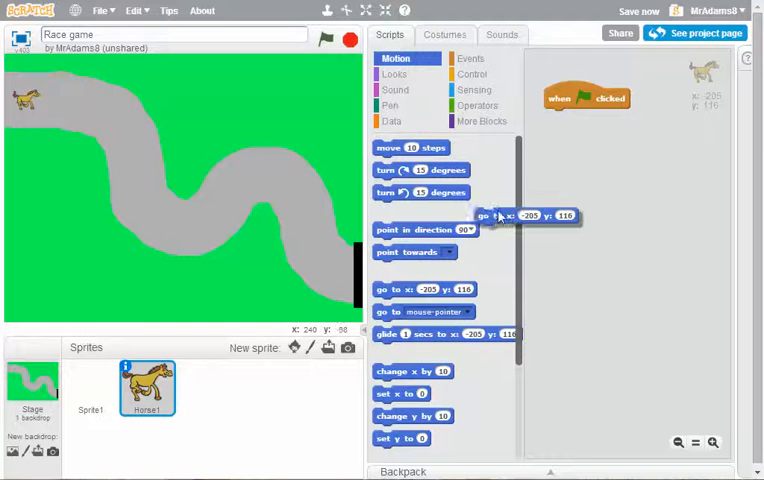
pyautogui.moveTo(490, 216); pyautogui.dragTo(595, 117)
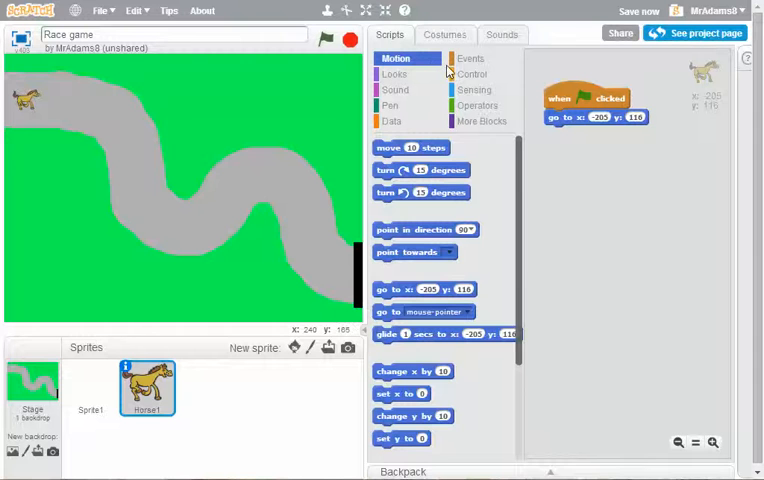
pyautogui.click(472, 58)
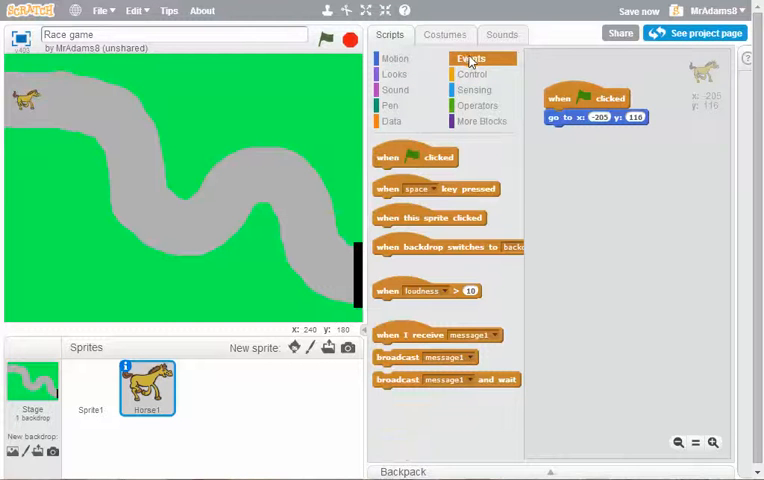
# - Create an up-arrow script pointing in direction 0 and moving 10 steps, then test and duplicate it
pyautogui.moveTo(420, 188); pyautogui.dragTo(617, 174)
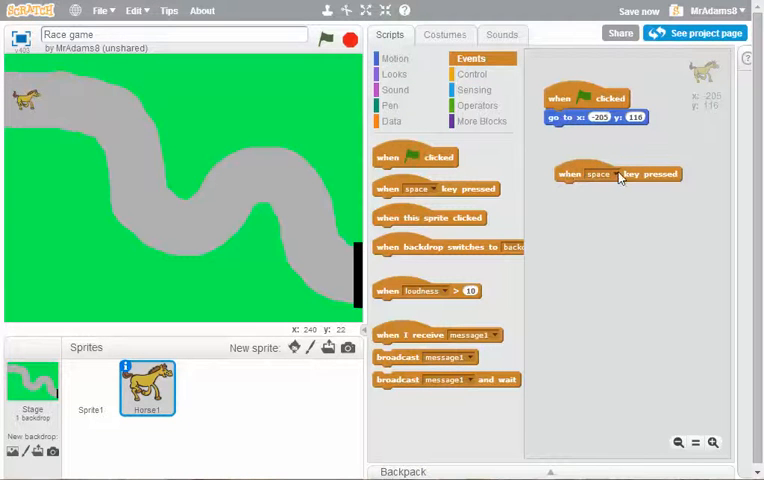
pyautogui.click(599, 173)
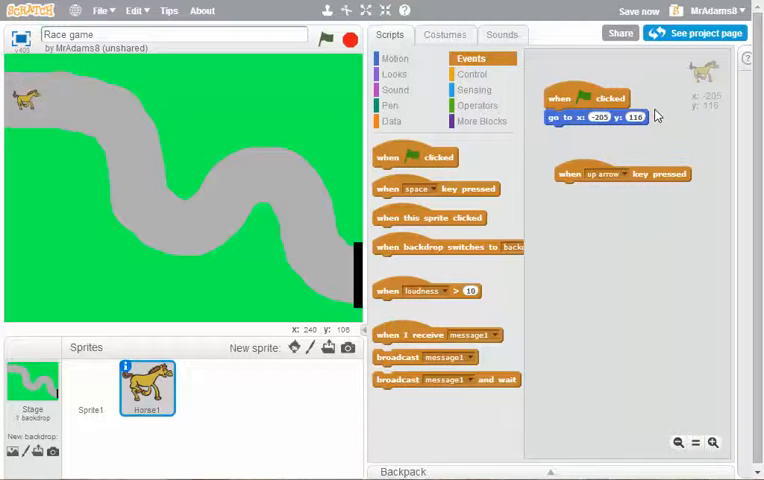
pyautogui.click(394, 58)
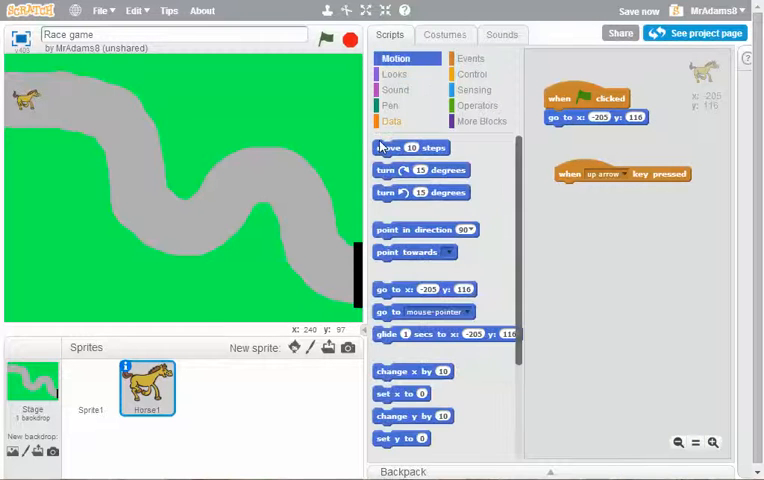
pyautogui.moveTo(410, 147); pyautogui.dragTo(600, 203)
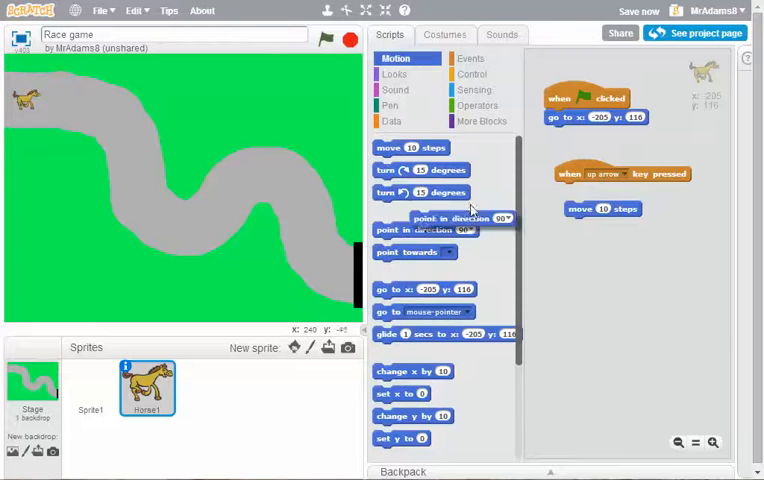
pyautogui.click(648, 190)
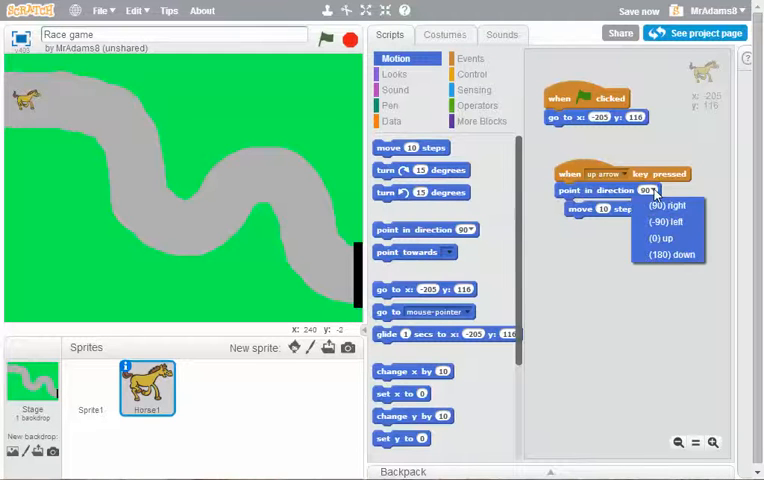
pyautogui.click(667, 239)
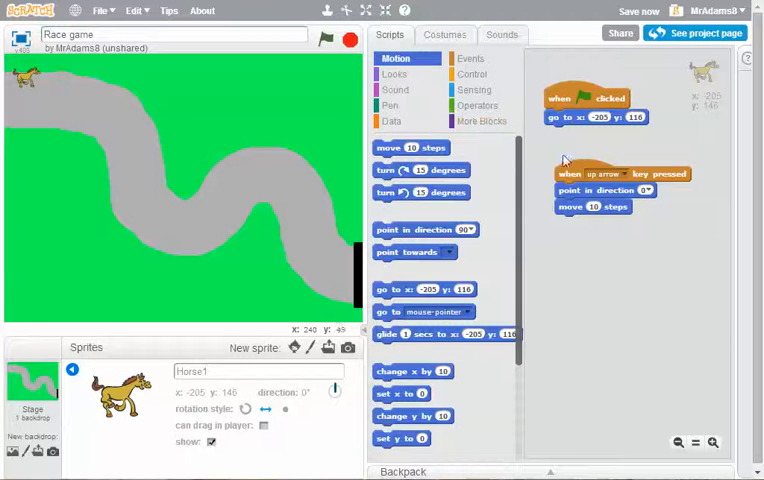
pyautogui.click(324, 37)
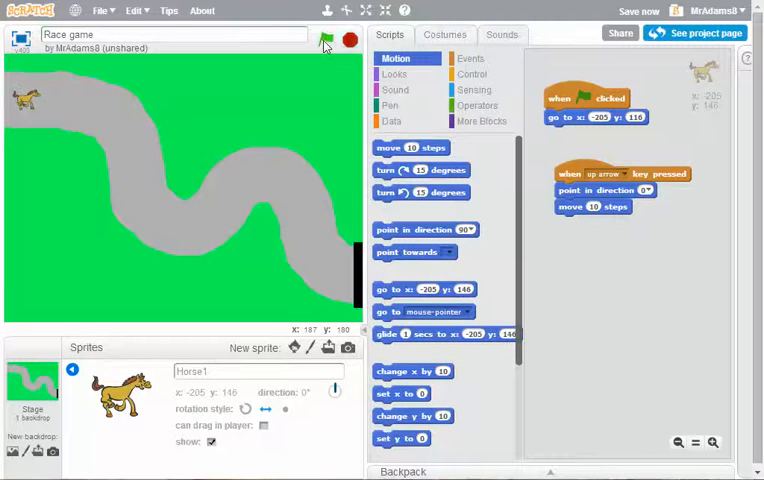
pyautogui.rightClick(600, 174)
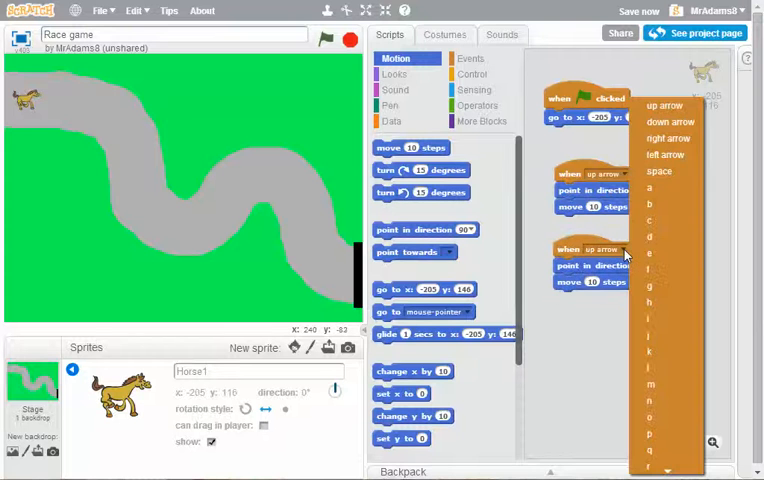
# - Set the duplicated scripts to down, left and right arrows, pointing 180, -90 and 90
pyautogui.click(669, 122)
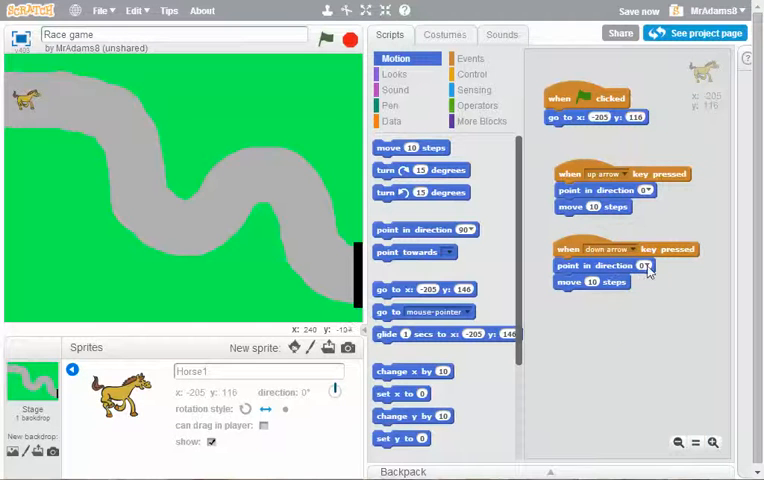
pyautogui.click(644, 265)
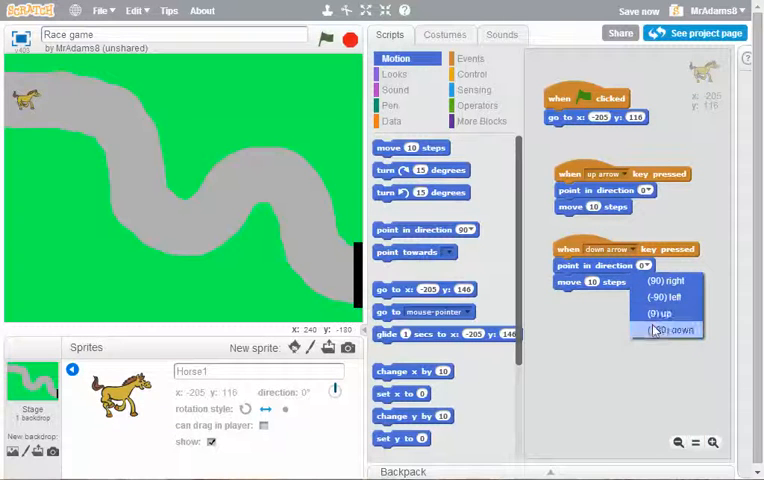
pyautogui.click(668, 330)
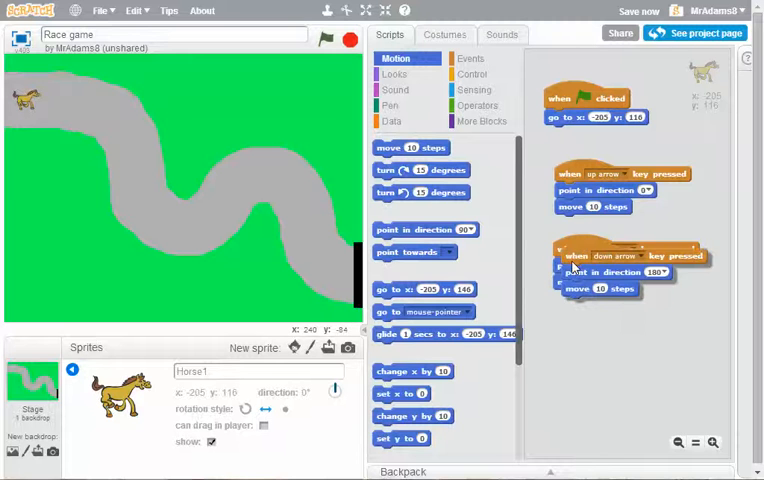
pyautogui.click(622, 335)
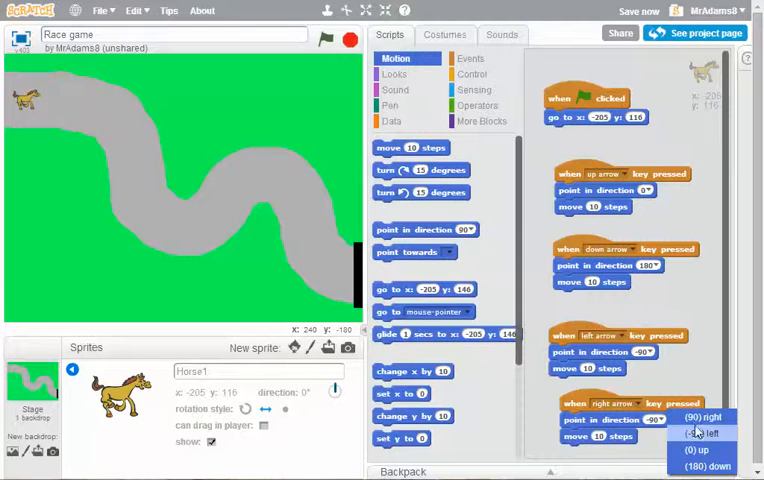
pyautogui.click(699, 417)
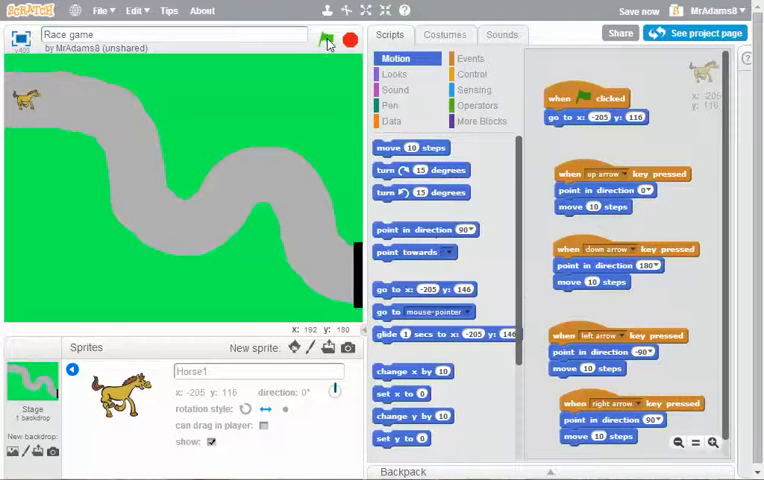
# - Test-drive the horse along the track with the green flag and arrow keys
pyautogui.click(327, 39)
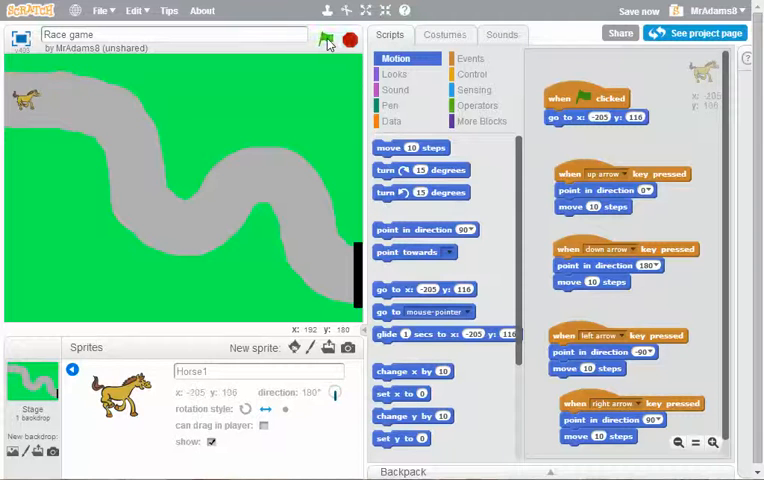
pyautogui.click(325, 40)
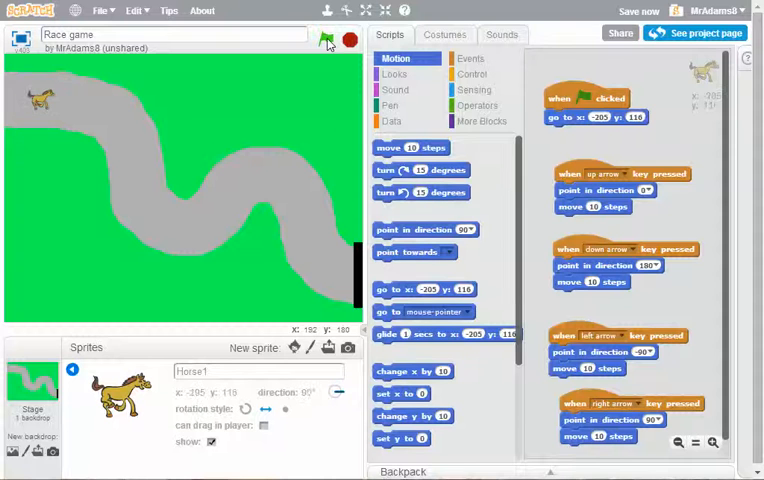
pyautogui.click(325, 40)
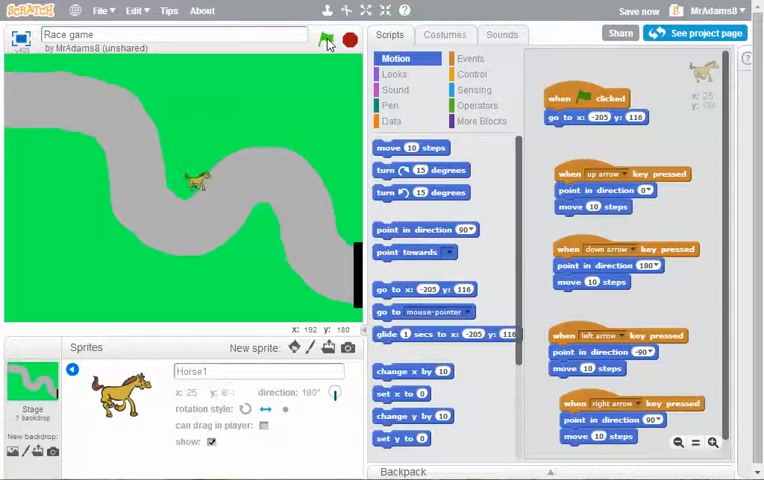
pyautogui.click(326, 40)
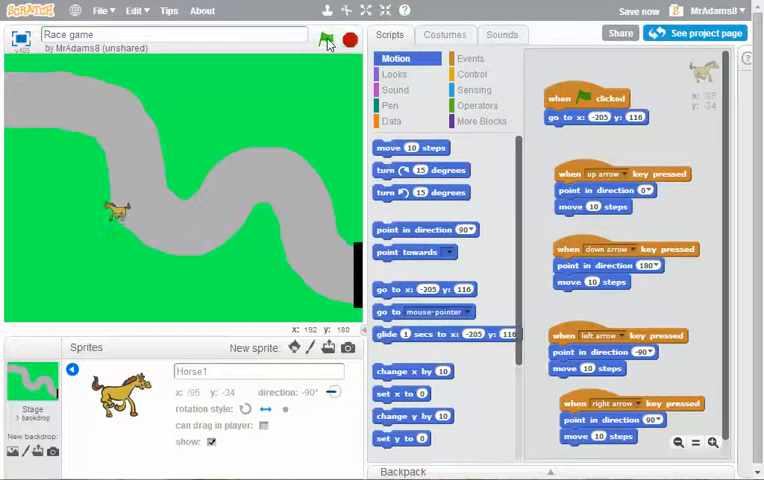
pyautogui.click(328, 39)
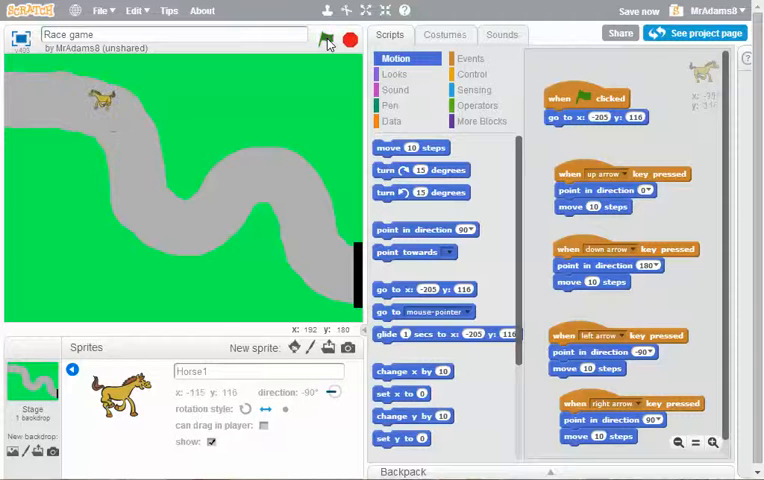
pyautogui.click(324, 40)
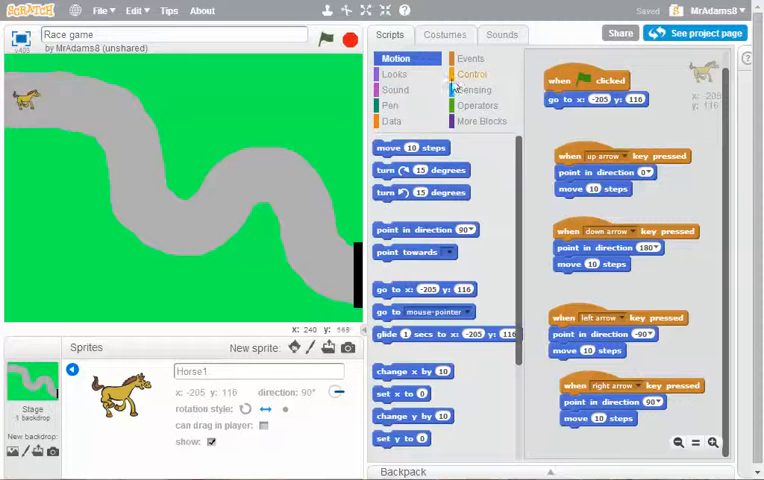
# - Add a forever loop under the go to x -205, y 116 block
pyautogui.click(473, 74)
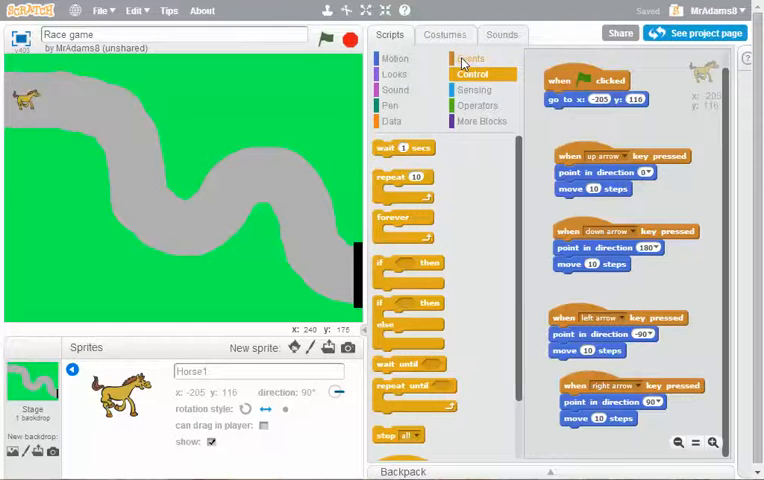
pyautogui.click(470, 59)
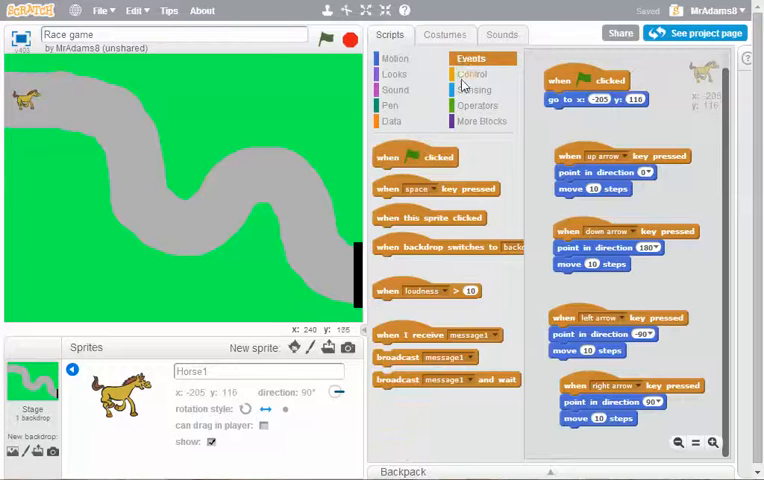
pyautogui.click(474, 74)
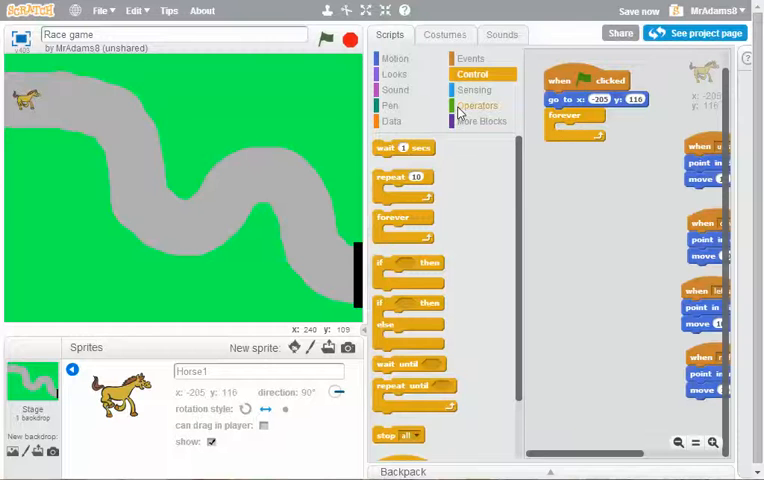
# - Inside forever, add an if touching green check that says 'Oh no! Back to the start!' and returns to start
pyautogui.click(474, 89)
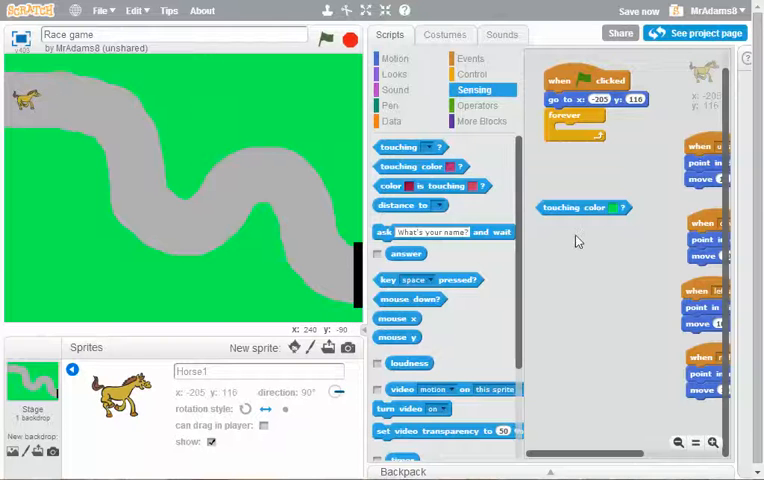
pyautogui.moveTo(199, 135)
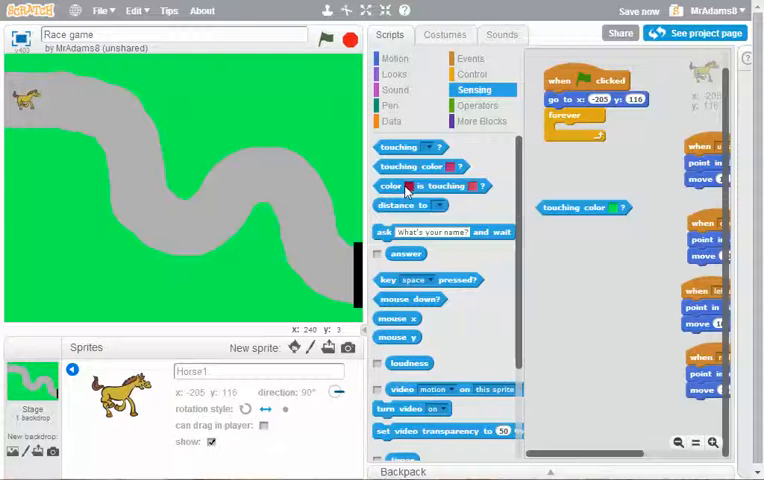
pyautogui.click(470, 58)
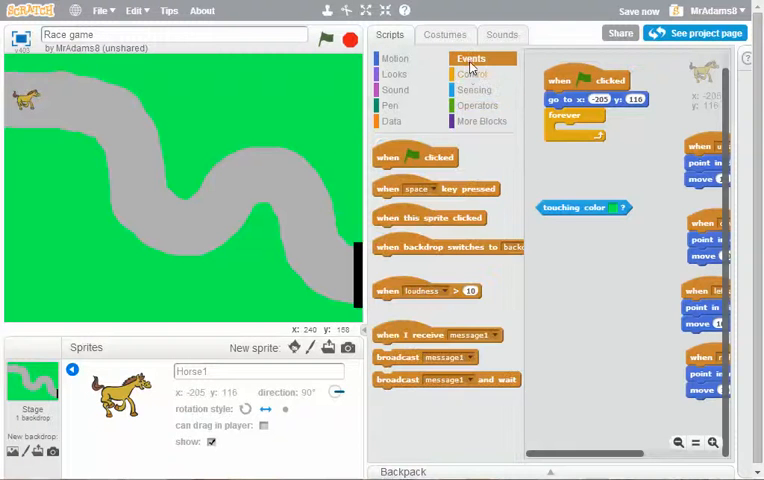
pyautogui.click(472, 74)
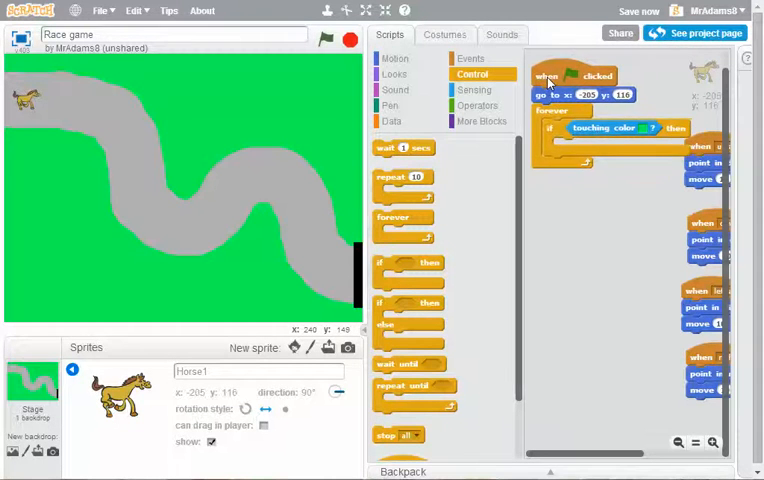
pyautogui.click(393, 73)
pyautogui.write('Oh no! Back to the start!')
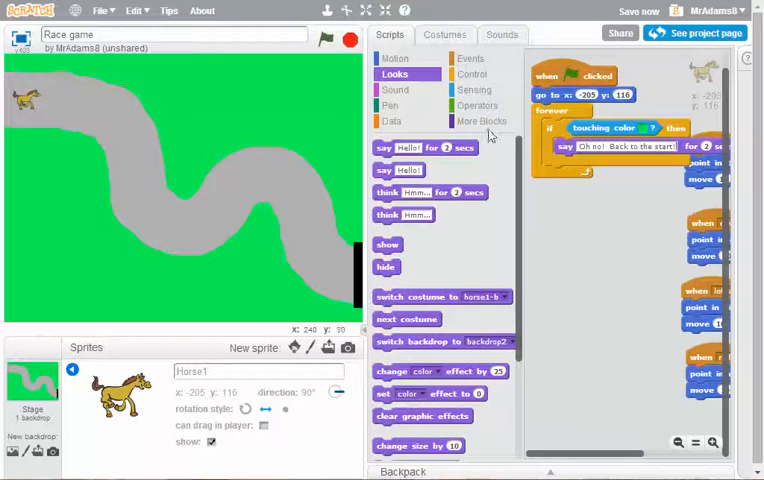
pyautogui.rightClick(570, 95)
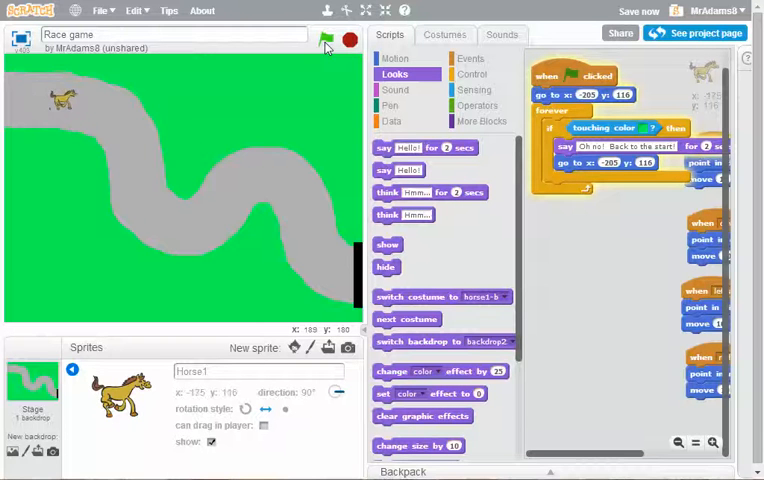
pyautogui.click(315, 38)
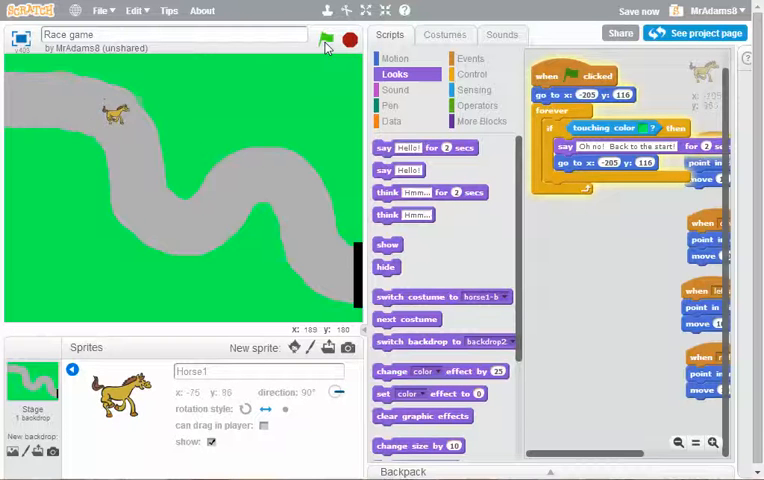
pyautogui.click(318, 38)
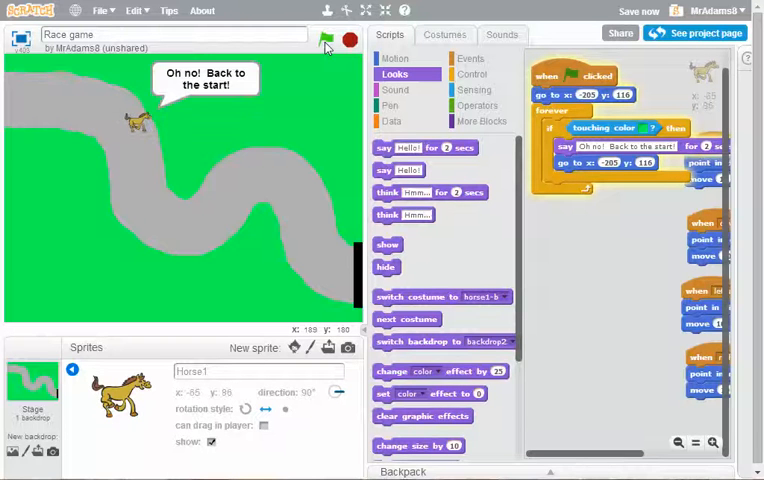
pyautogui.click(320, 37)
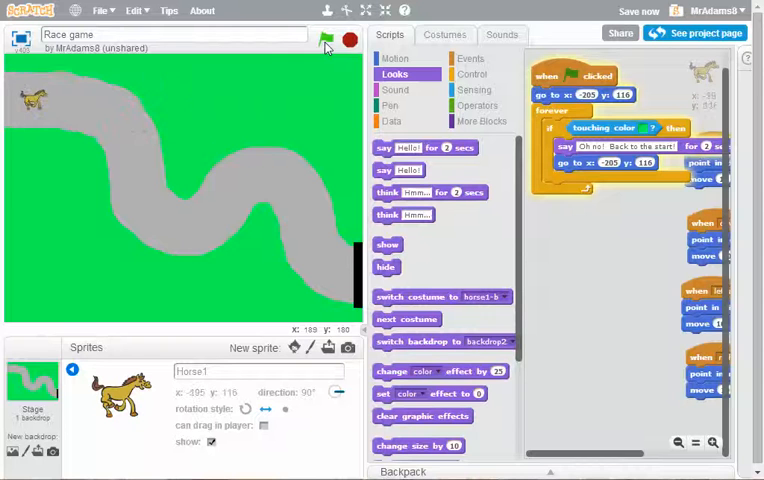
pyautogui.click(317, 37)
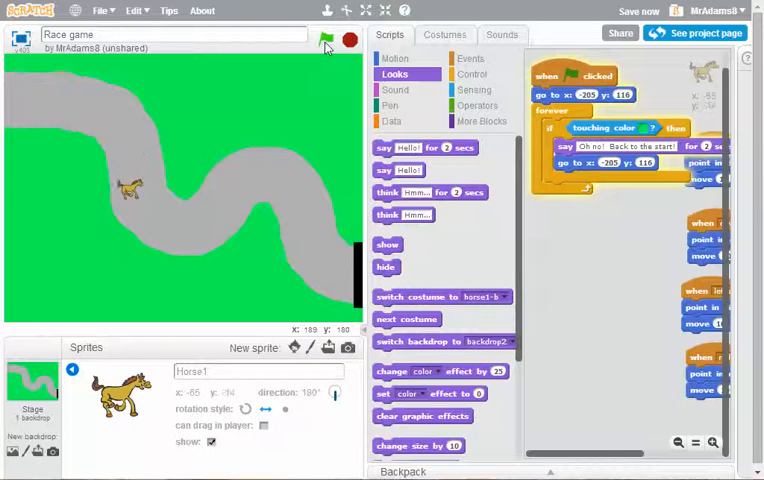
pyautogui.click(316, 39)
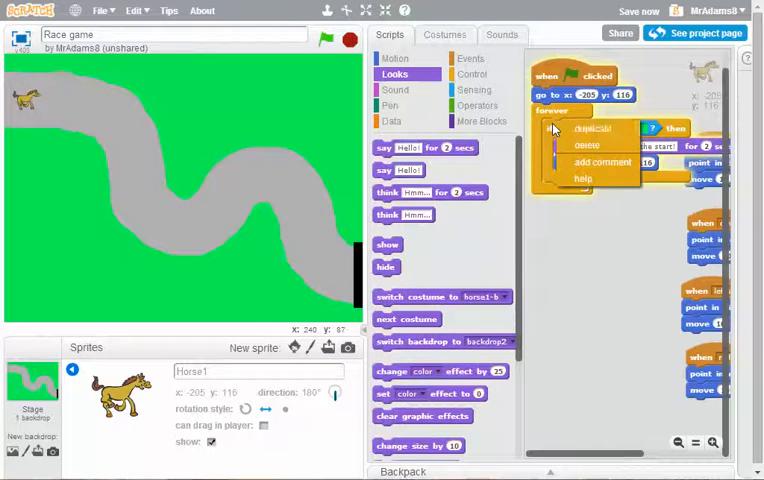
# - Duplicate the grass check as a black check saying 'Well done!', then test the finish
pyautogui.click(607, 128)
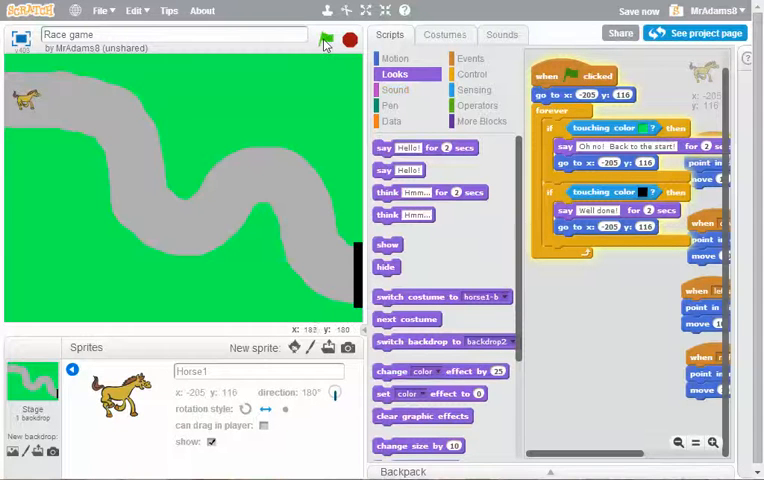
pyautogui.click(324, 40)
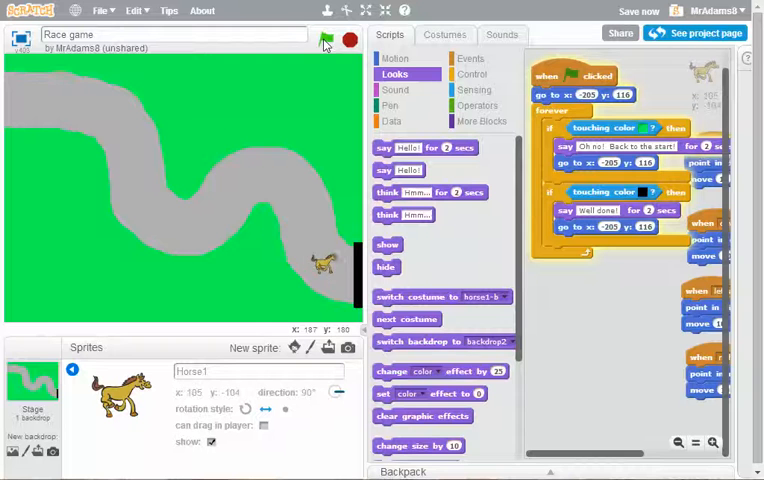
# - Run the project again so the horse reaches the black finish and returns to start
pyautogui.click(325, 40)
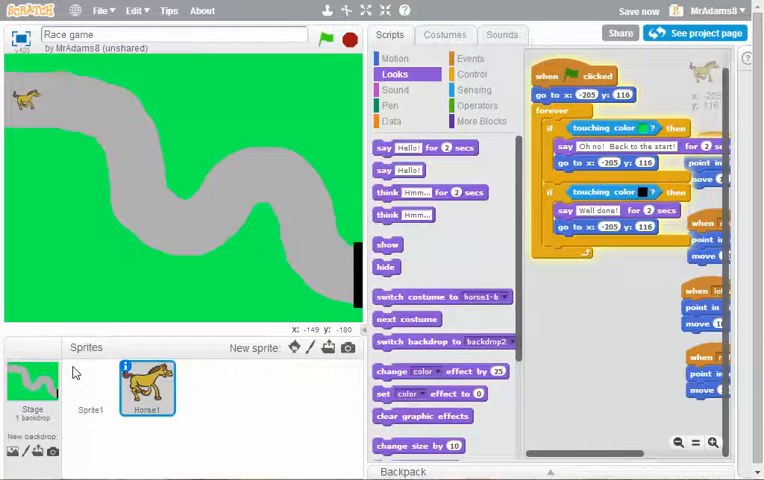
# - Duplicate the Horse1 sprite to create Horse2 with identical scripts
pyautogui.rightClick(148, 390)
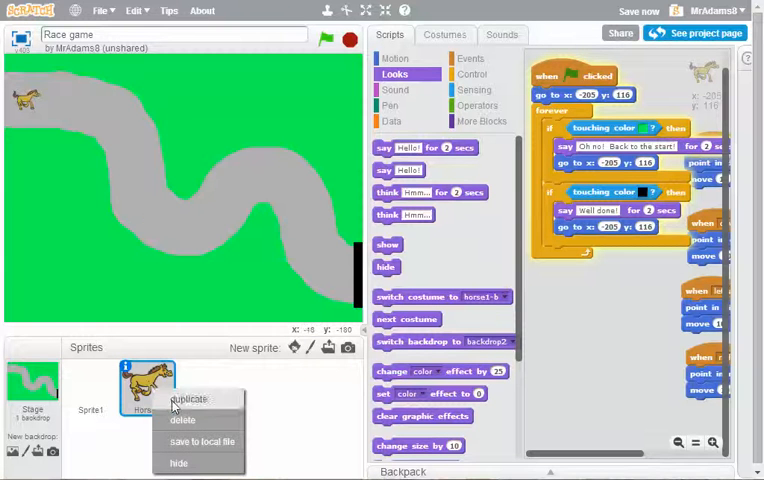
pyautogui.click(193, 399)
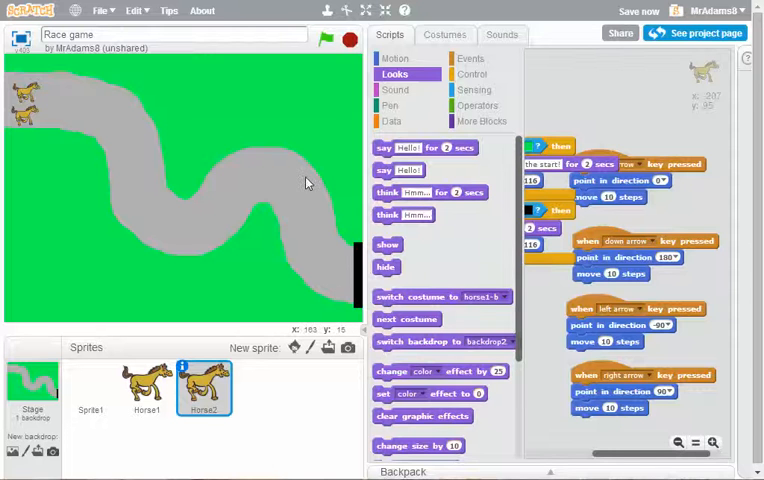
pyautogui.moveTo(380, 37)
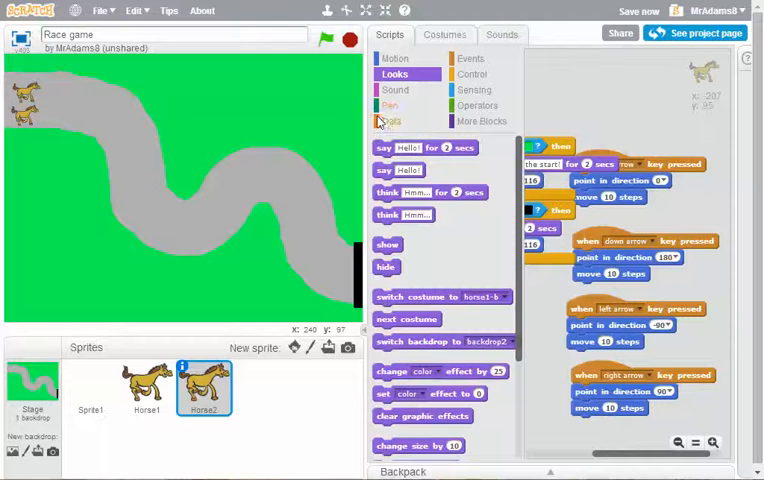
# - Make a new variable named 'P1 Score' from the Data blocks
pyautogui.click(390, 120)
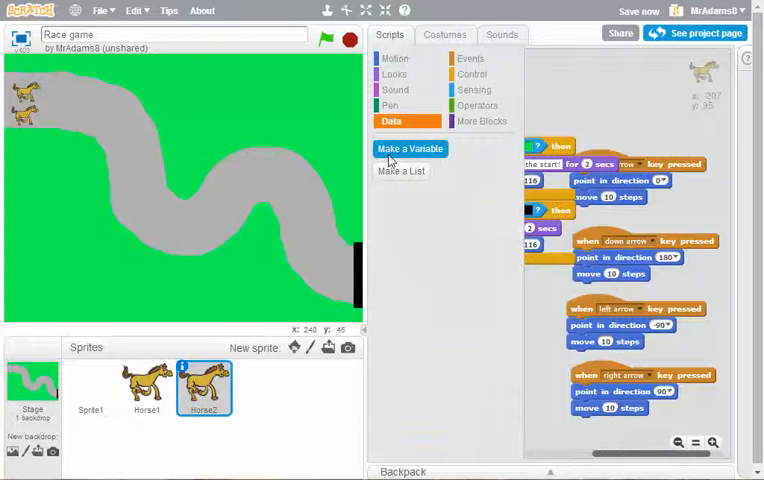
pyautogui.click(409, 148)
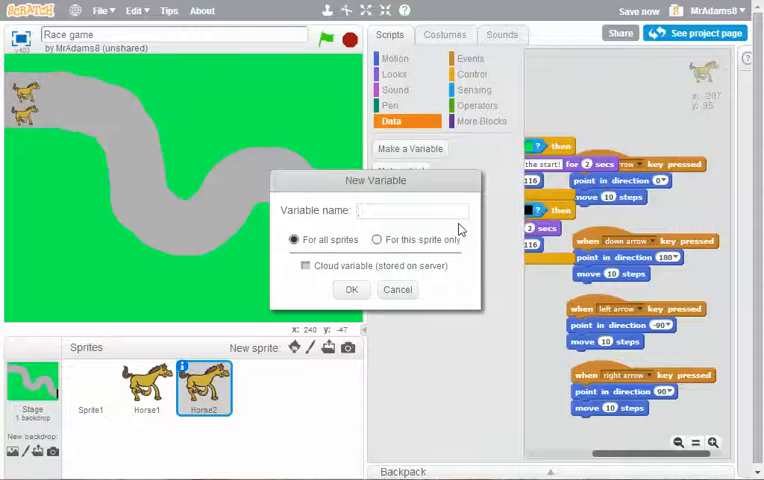
pyautogui.write('P1 Score')
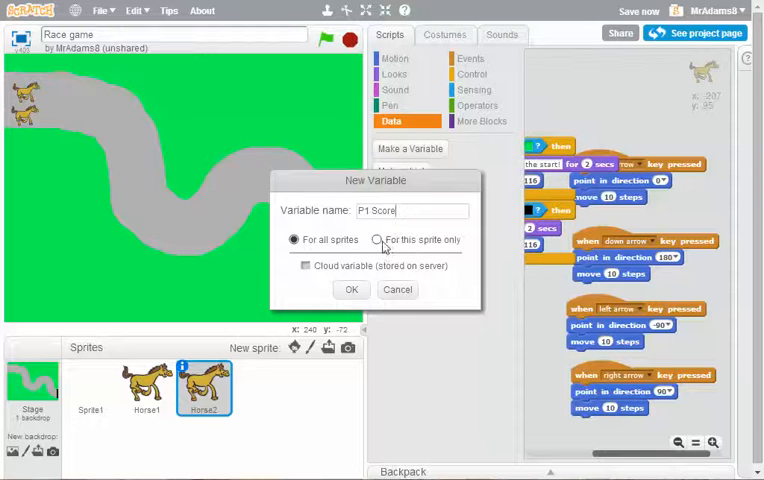
pyautogui.click(351, 289)
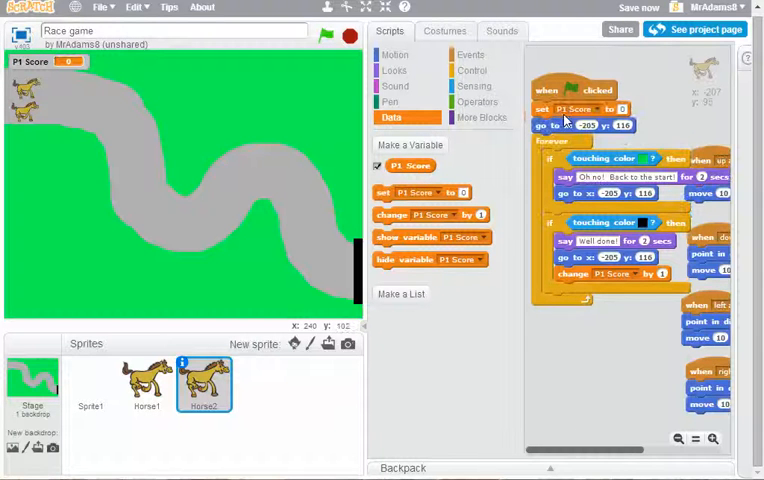
pyautogui.click(348, 33)
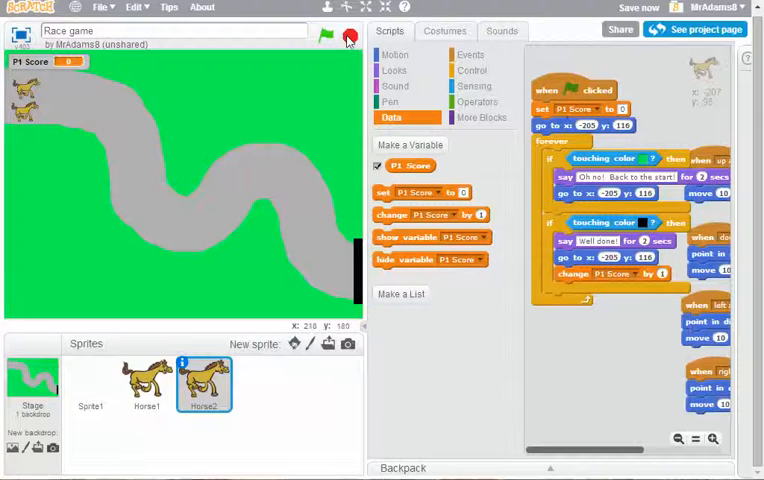
pyautogui.click(323, 34)
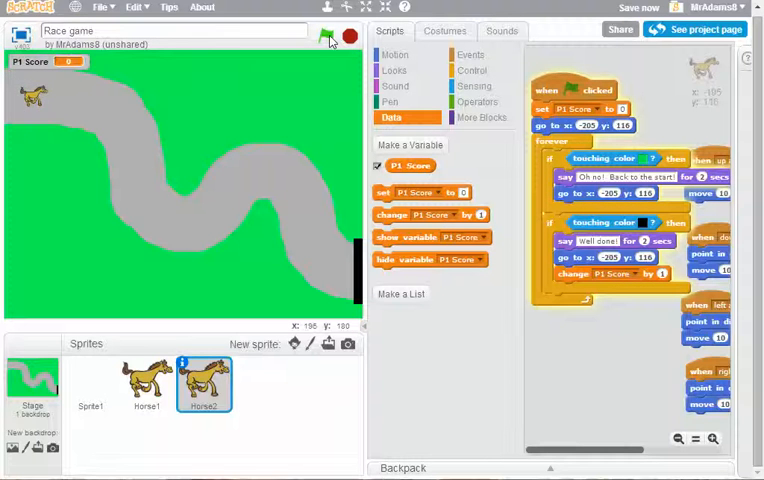
pyautogui.click(326, 34)
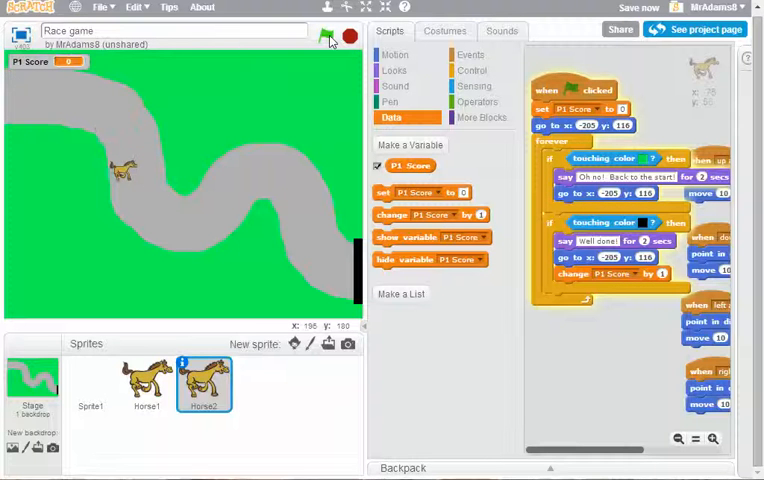
pyautogui.click(326, 35)
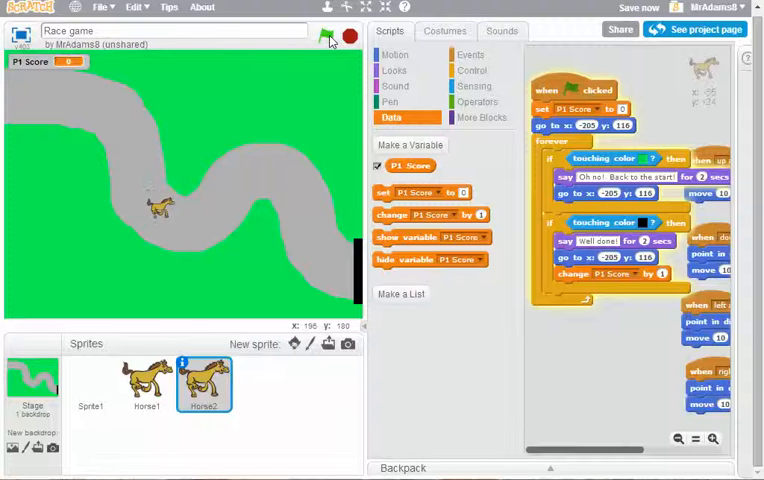
pyautogui.click(327, 38)
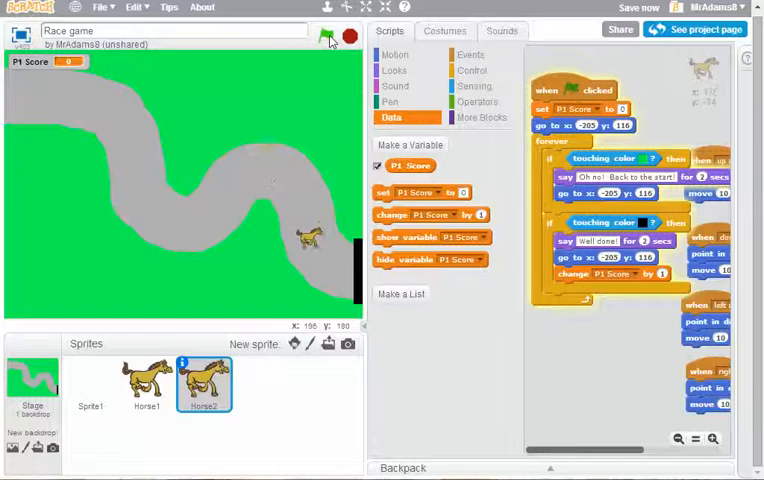
pyautogui.click(325, 37)
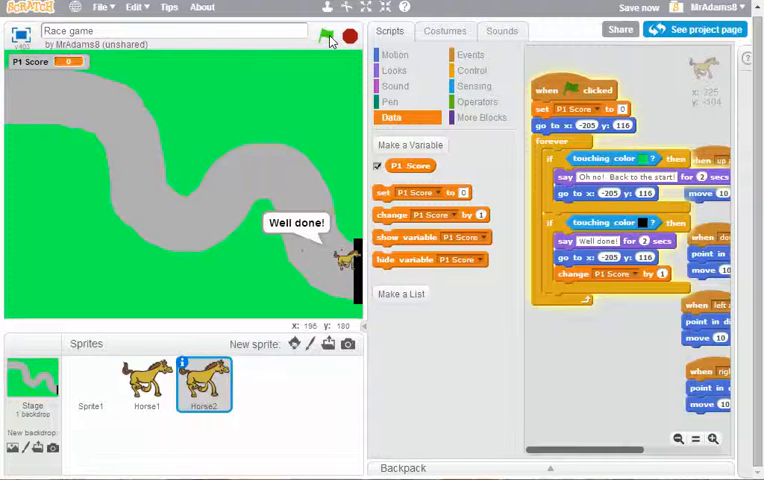
pyautogui.click(326, 32)
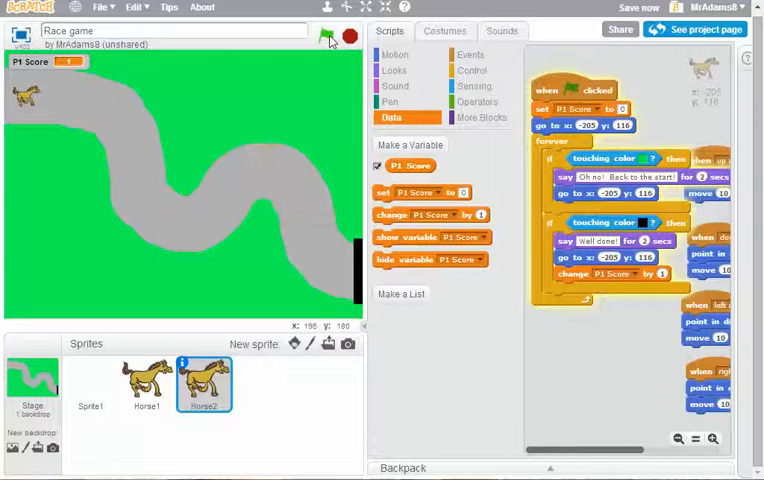